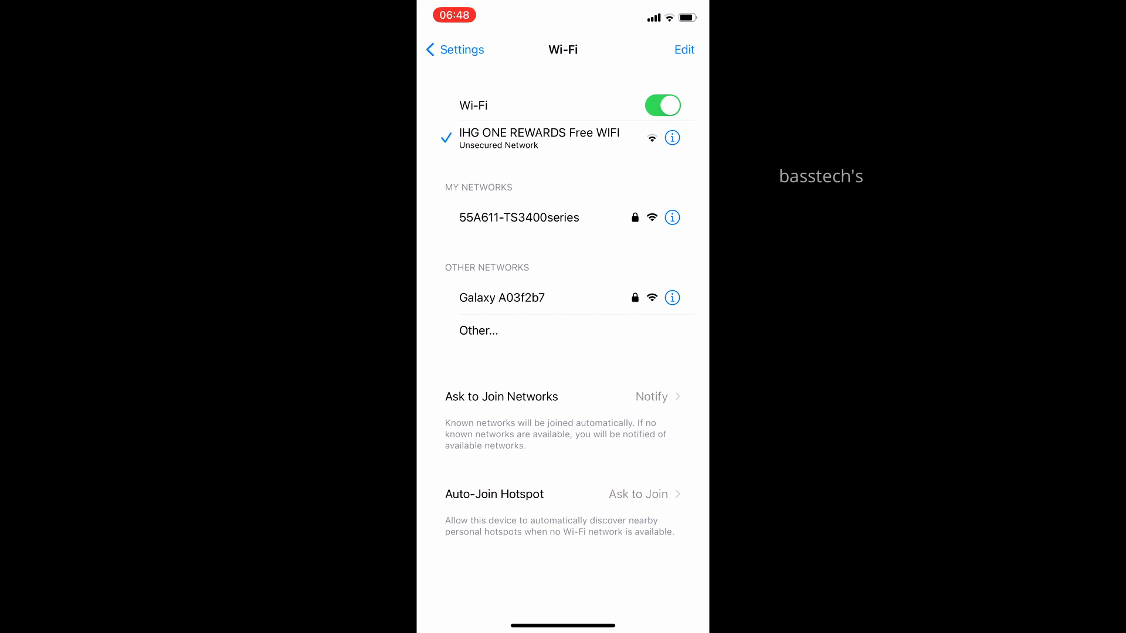
Return from the iOS Wi-Fi settings to Canon PRINT's printer list with MF645C checked
left_click(519, 218)
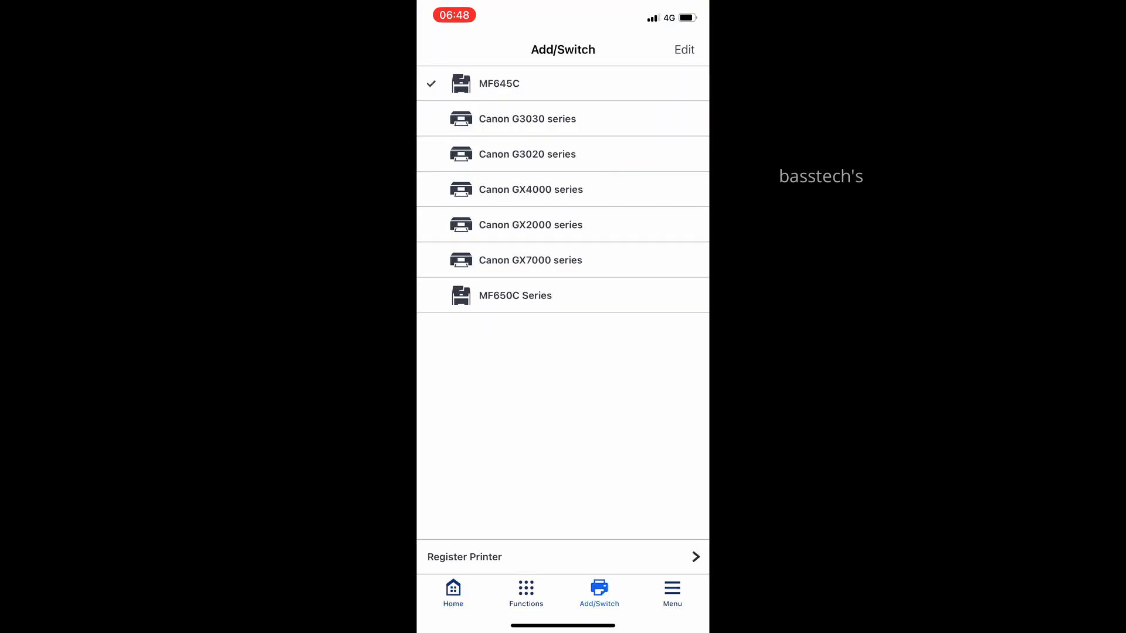
Register the detected Canon TS3400 series so it appears Online on the home screen
left_click(562, 556)
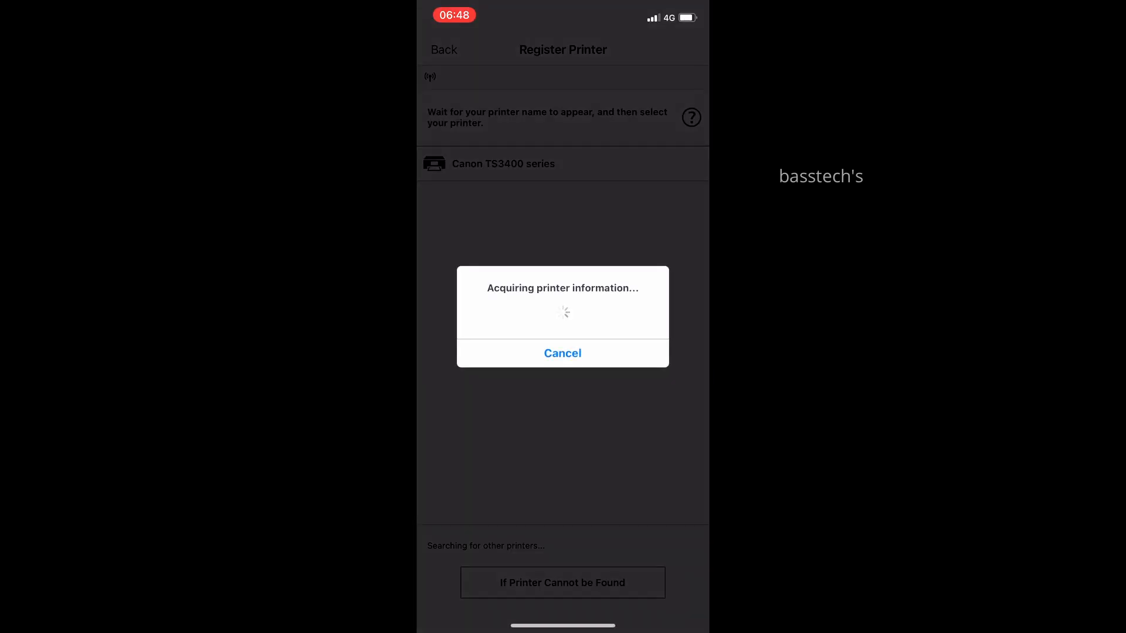
left_click(561, 353)
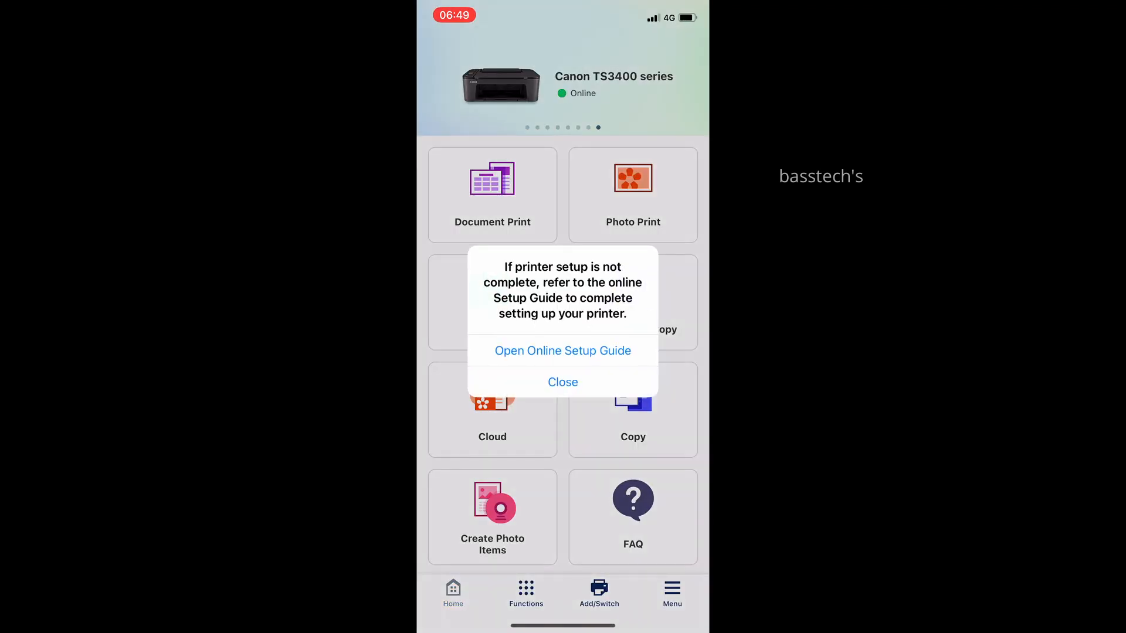
Dismiss the Setup Guide alert and step through the intro pages back to Home
left_click(563, 383)
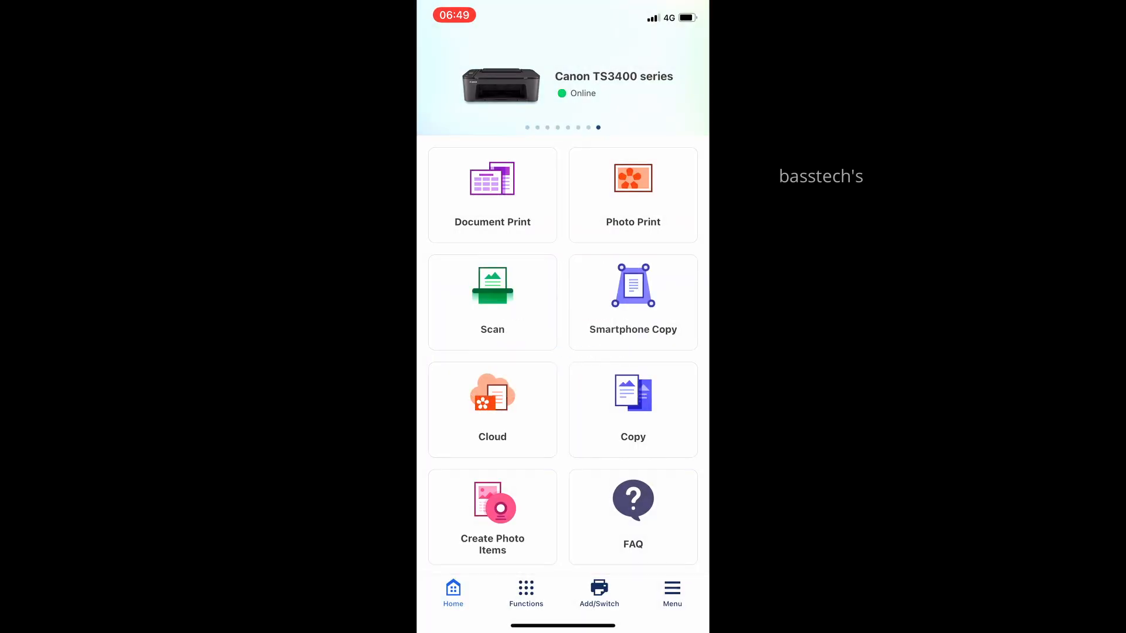
left_click(633, 195)
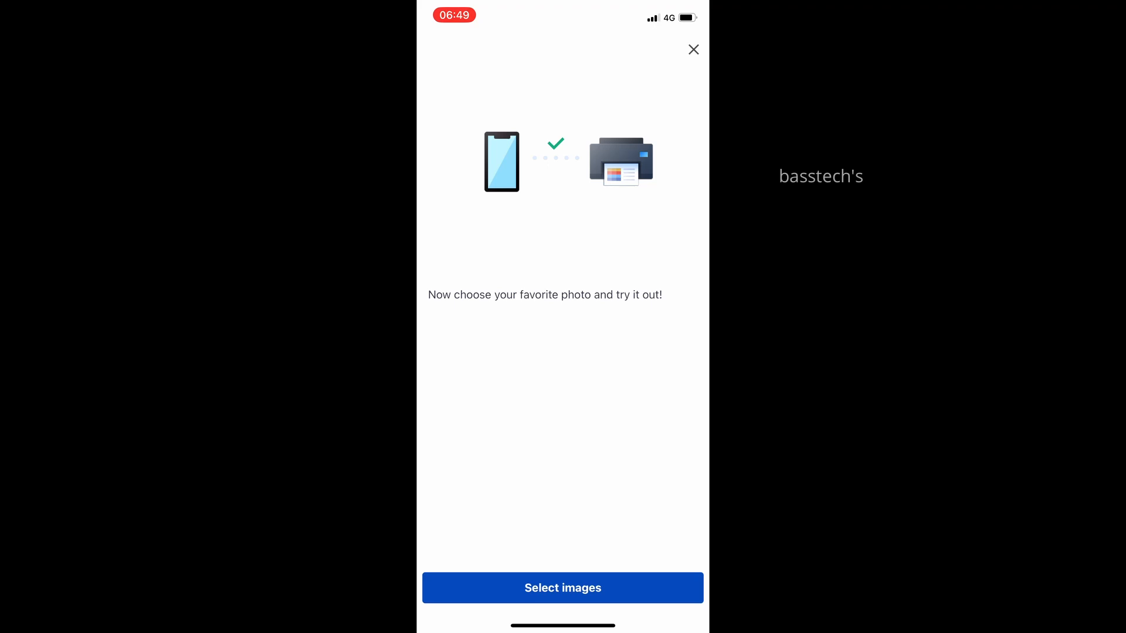
left_click(561, 587)
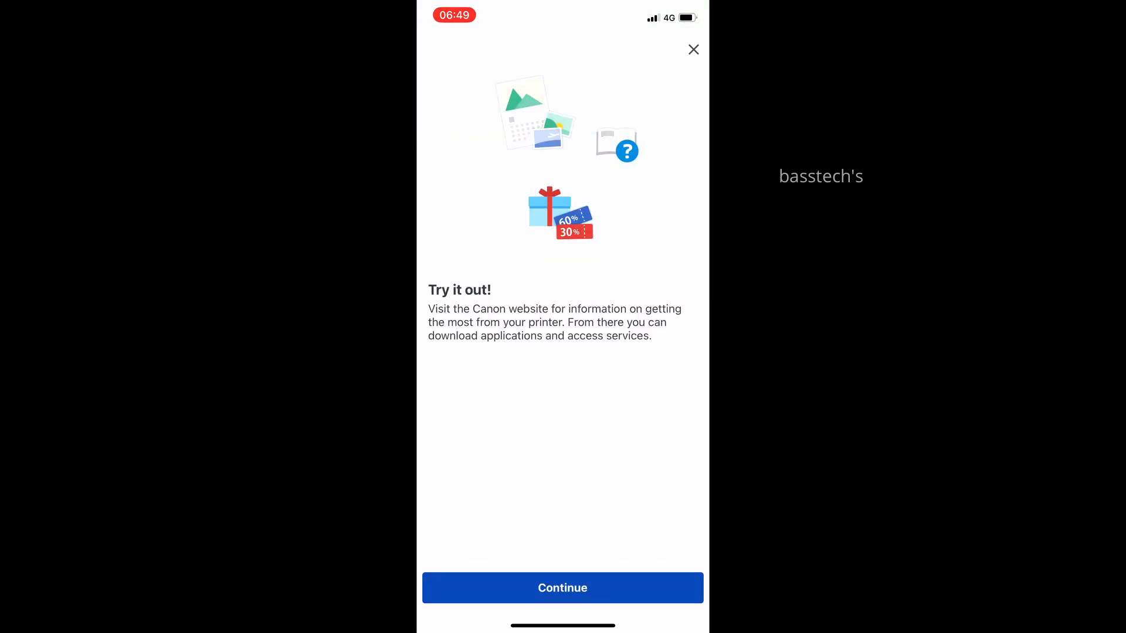
left_click(562, 588)
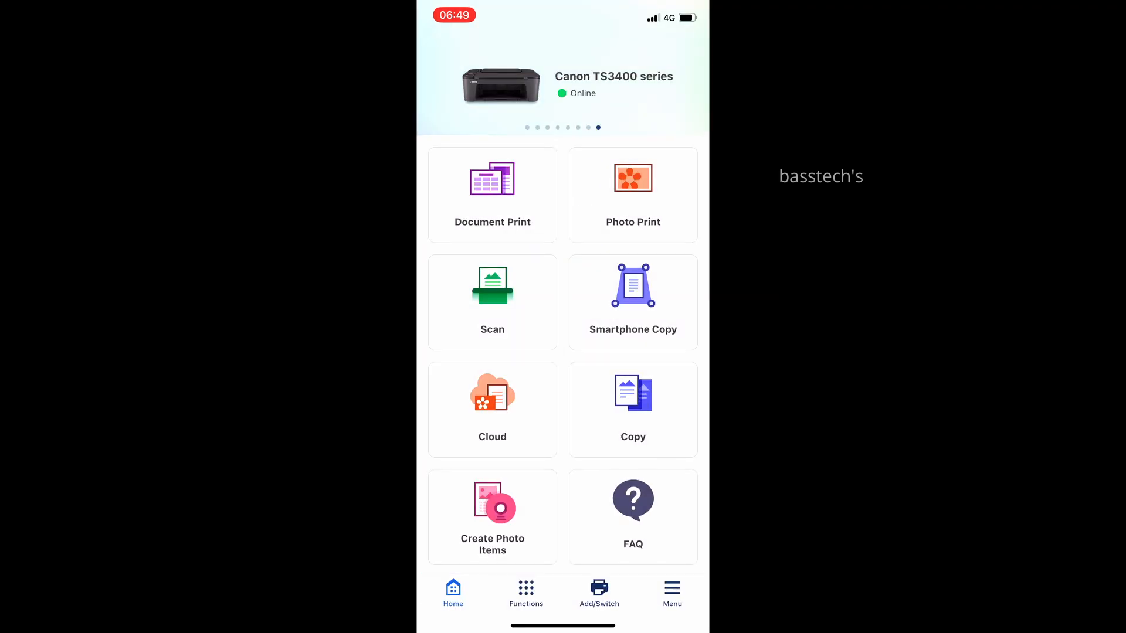